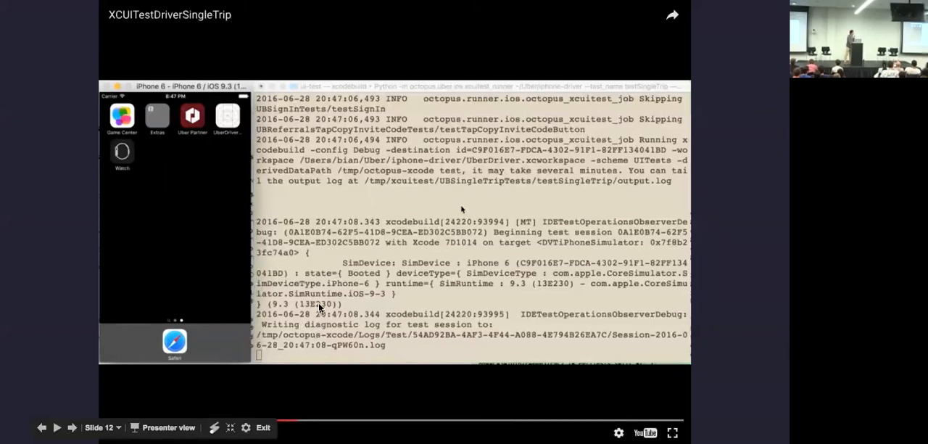
pyautogui.moveTo(316, 281)
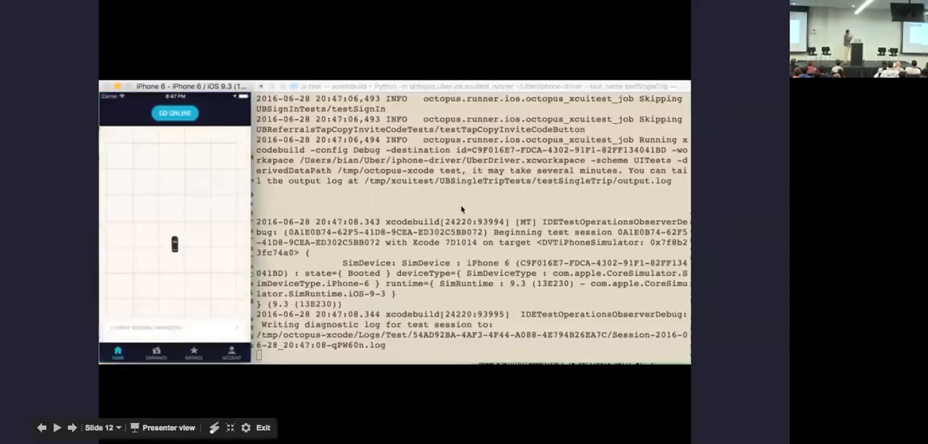
# Advance through slide 13, the Octopus Evolution section title, to the 'Rules Examples' slide.
pyautogui.click(174, 112)
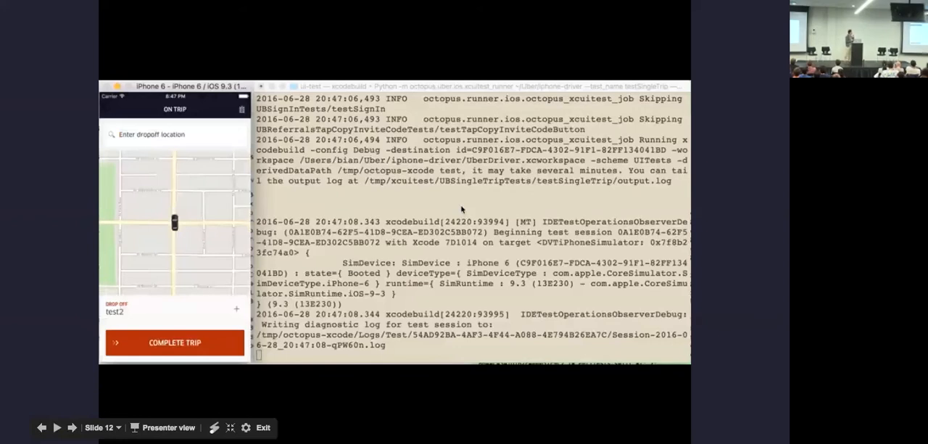
pyautogui.click(175, 342)
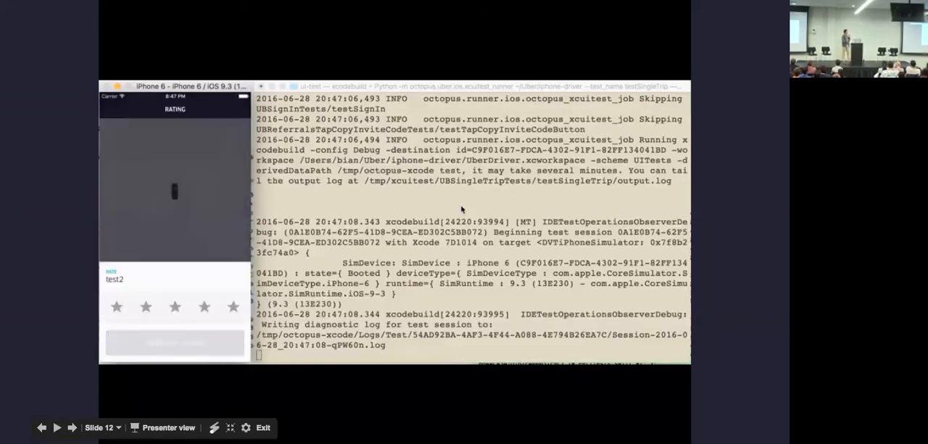
pyautogui.click(233, 306)
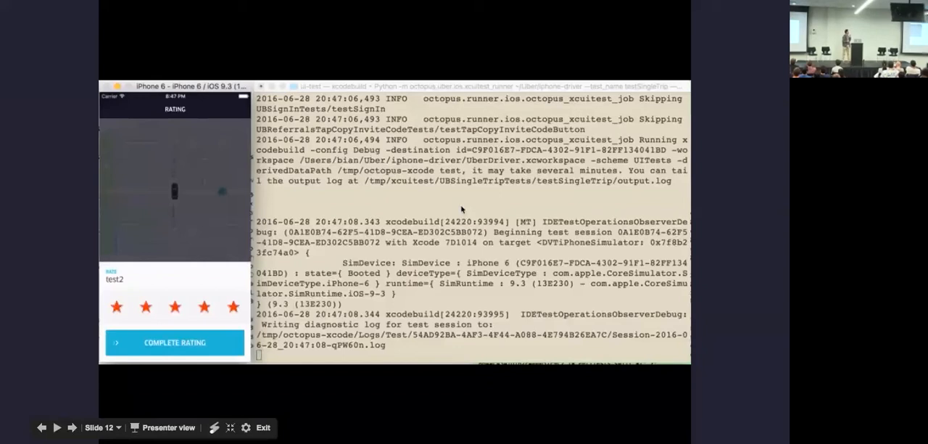
pyautogui.click(174, 342)
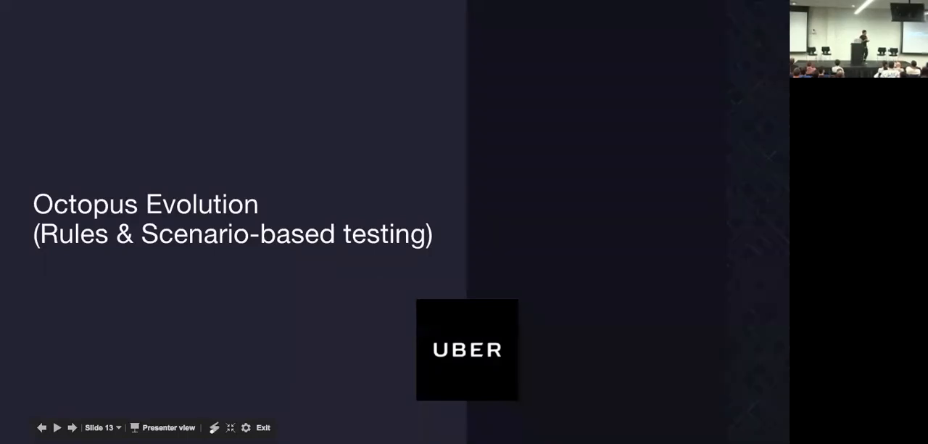
pyautogui.click(72, 427)
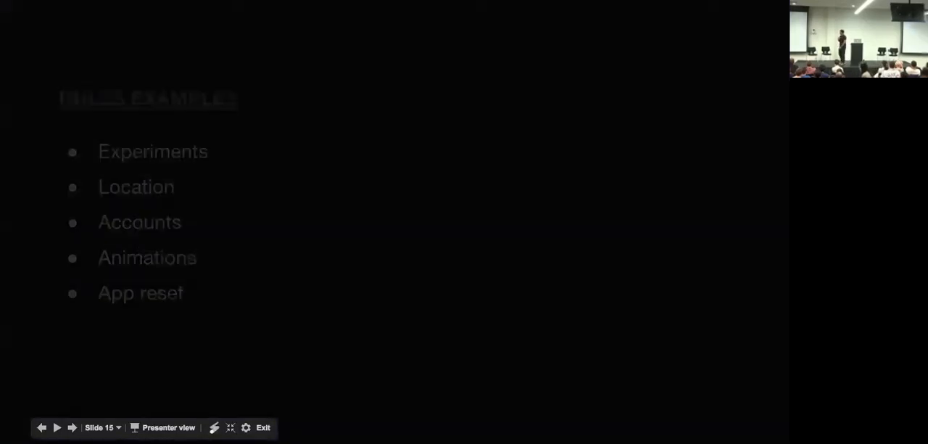